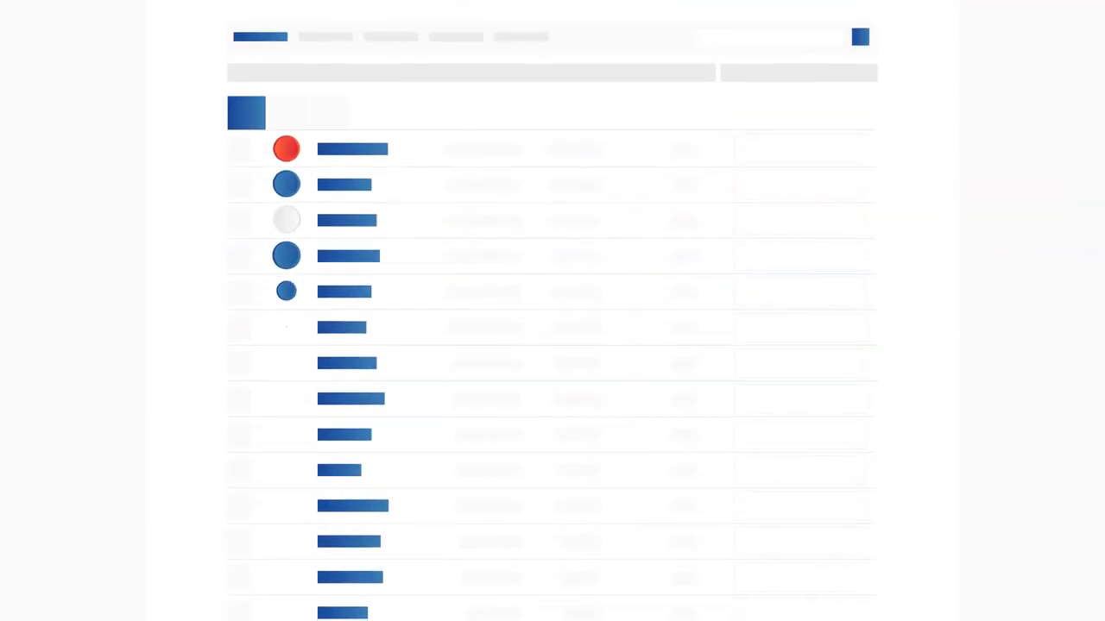
scroll(down, 3)
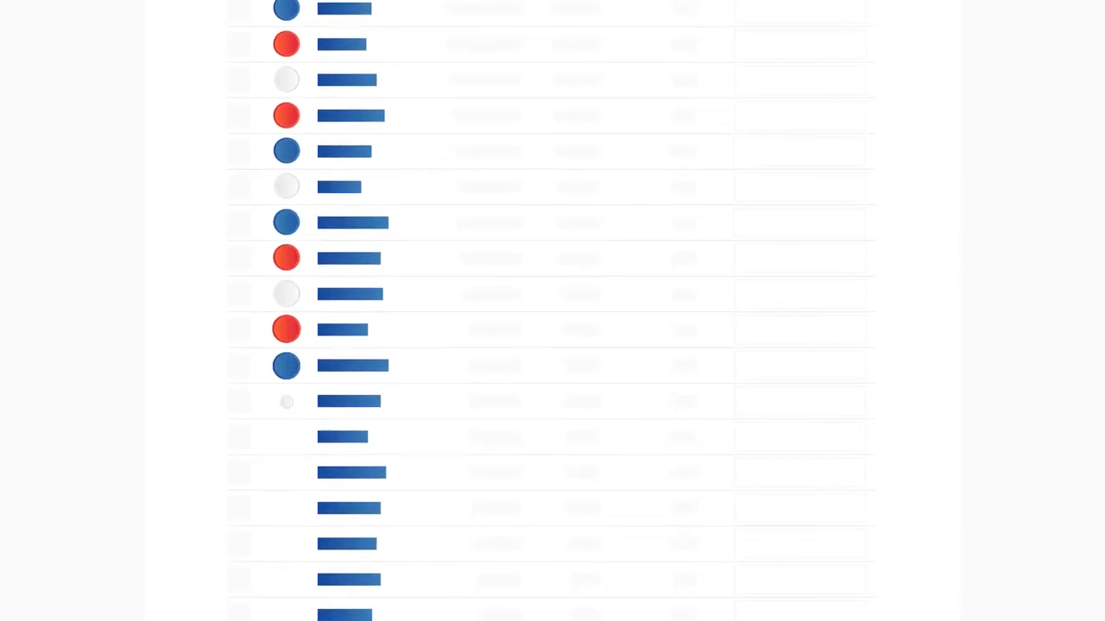